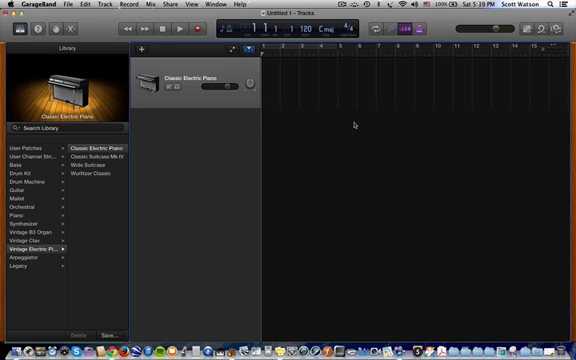
mouse_move(355, 125)
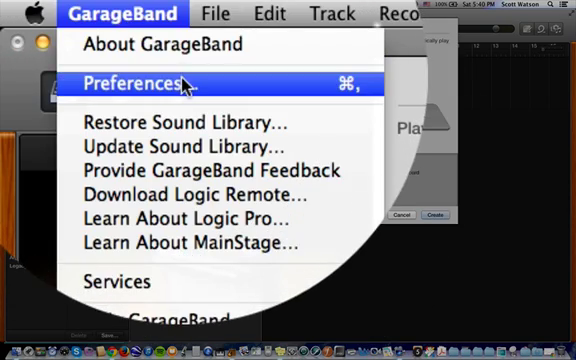
Step: Open GarageBand Preferences to set the Blue Snowball as audio input
click(133, 83)
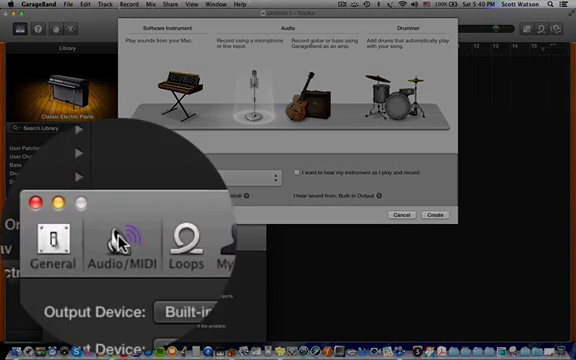
mouse_move(122, 238)
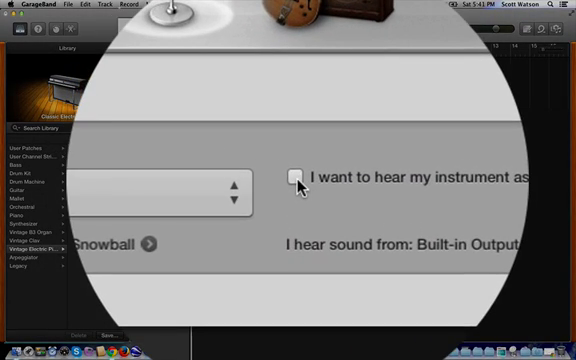
Step: Create a new Audio track with Input 1 + 2 from the Blue Snowball
click(297, 177)
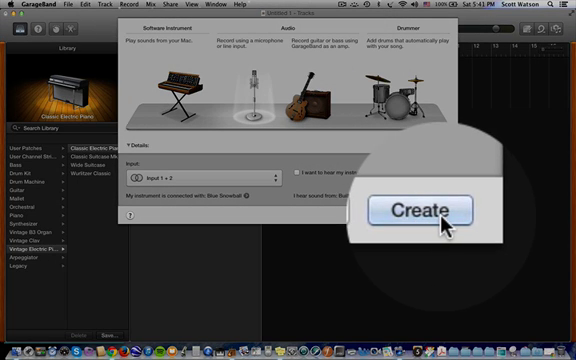
click(428, 209)
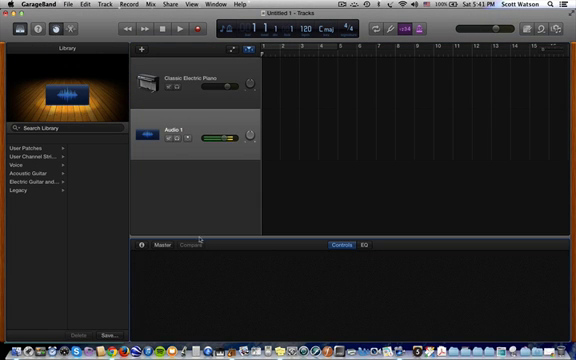
Step: Open Smart Controls for Audio 1 to show compressor, EQ and sends
click(338, 245)
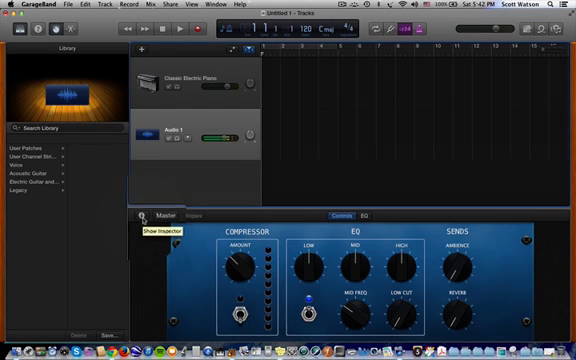
Step: Show the Inspector to display Audio 1's Recording Settings
click(140, 218)
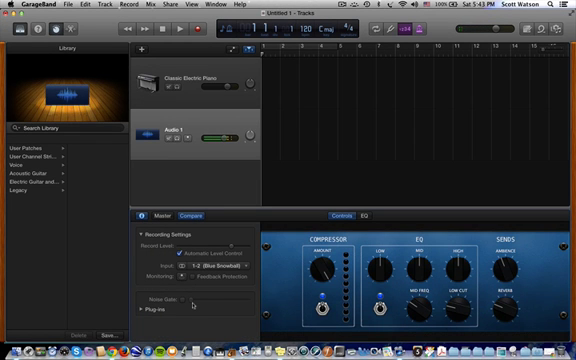
mouse_move(208, 158)
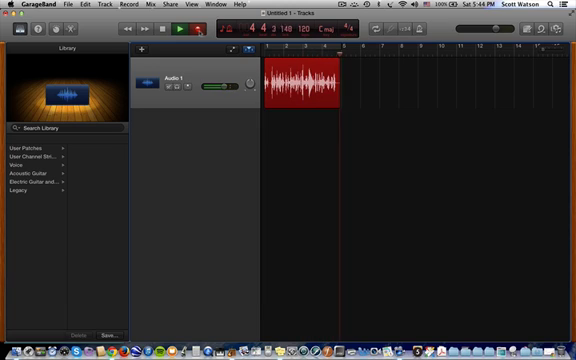
Step: Stop the take and view Untitled 1_1#01's Track, then Region, settings
click(157, 24)
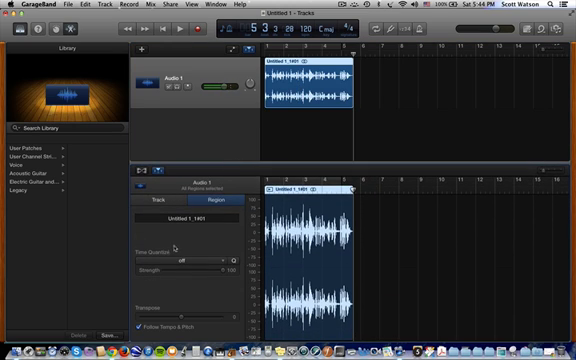
click(168, 197)
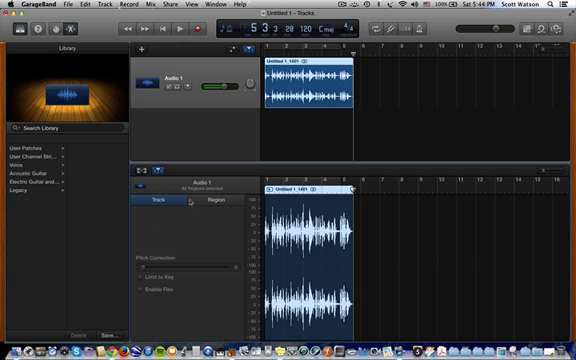
click(213, 197)
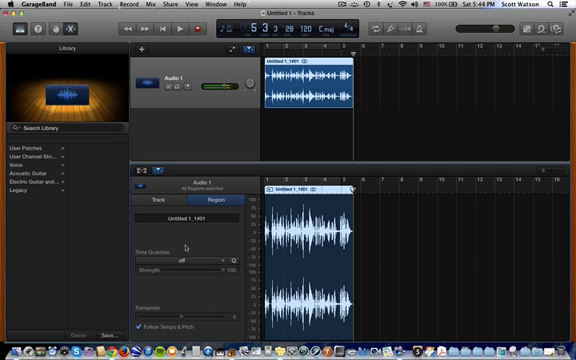
mouse_move(190, 245)
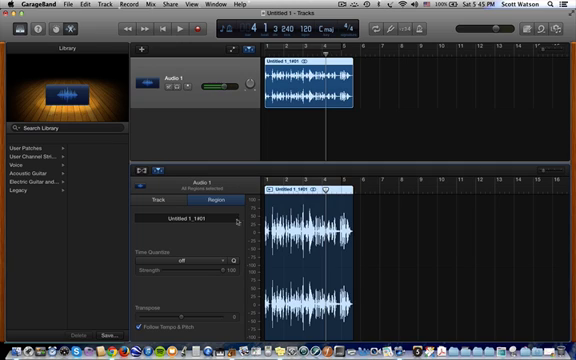
mouse_move(312, 205)
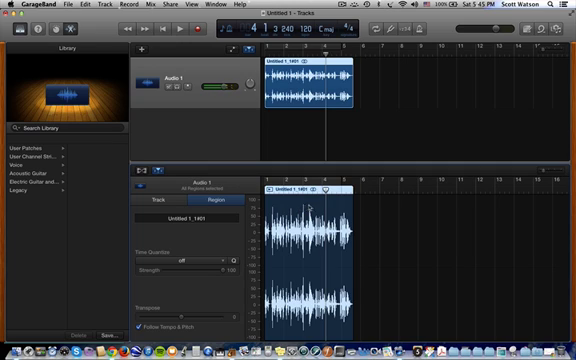